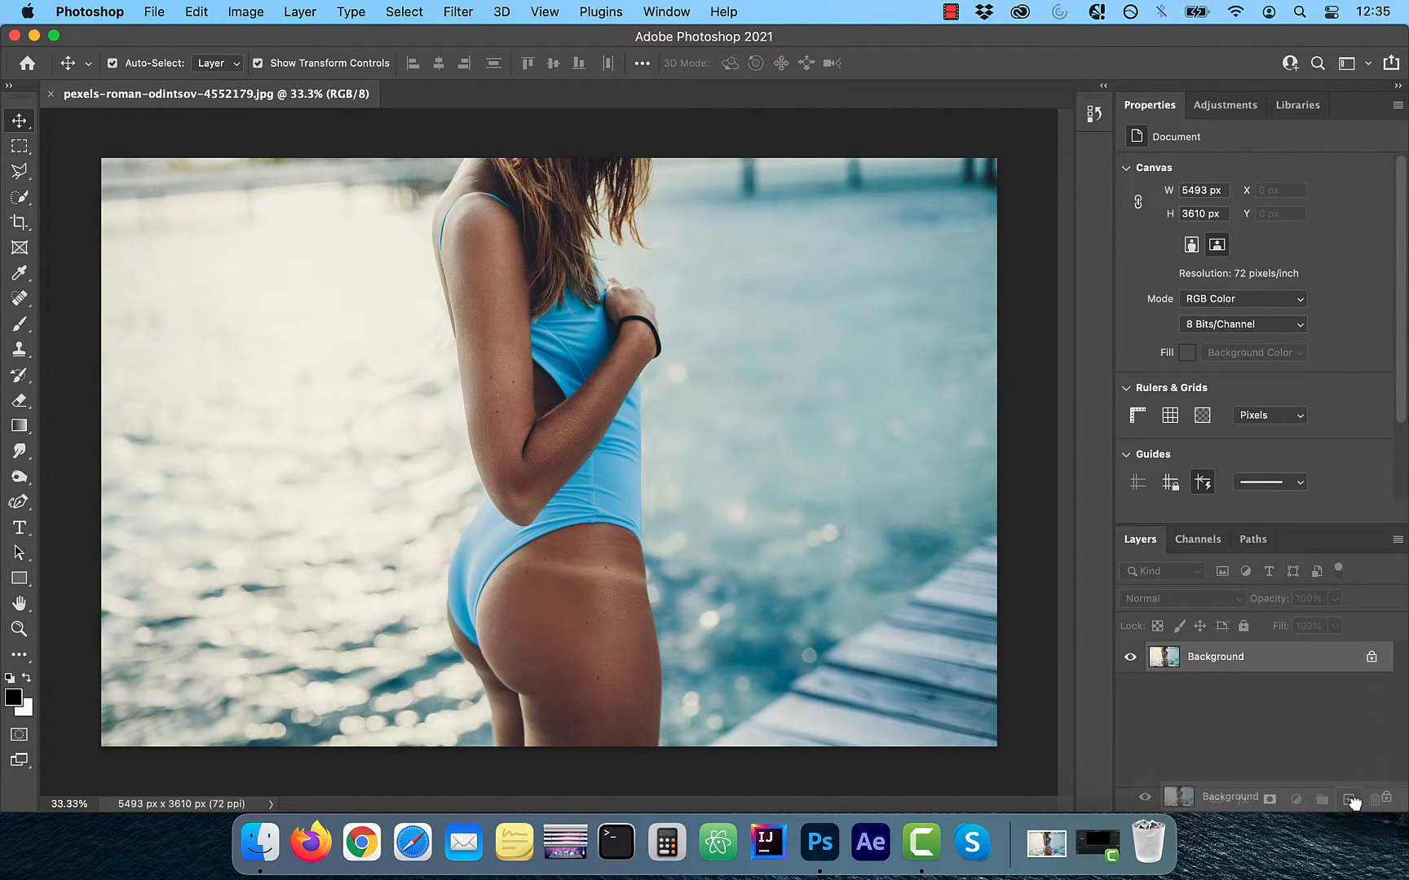
# - Duplicate the Background layer into a Background copy stacked above it
pyautogui.click(1349, 799)
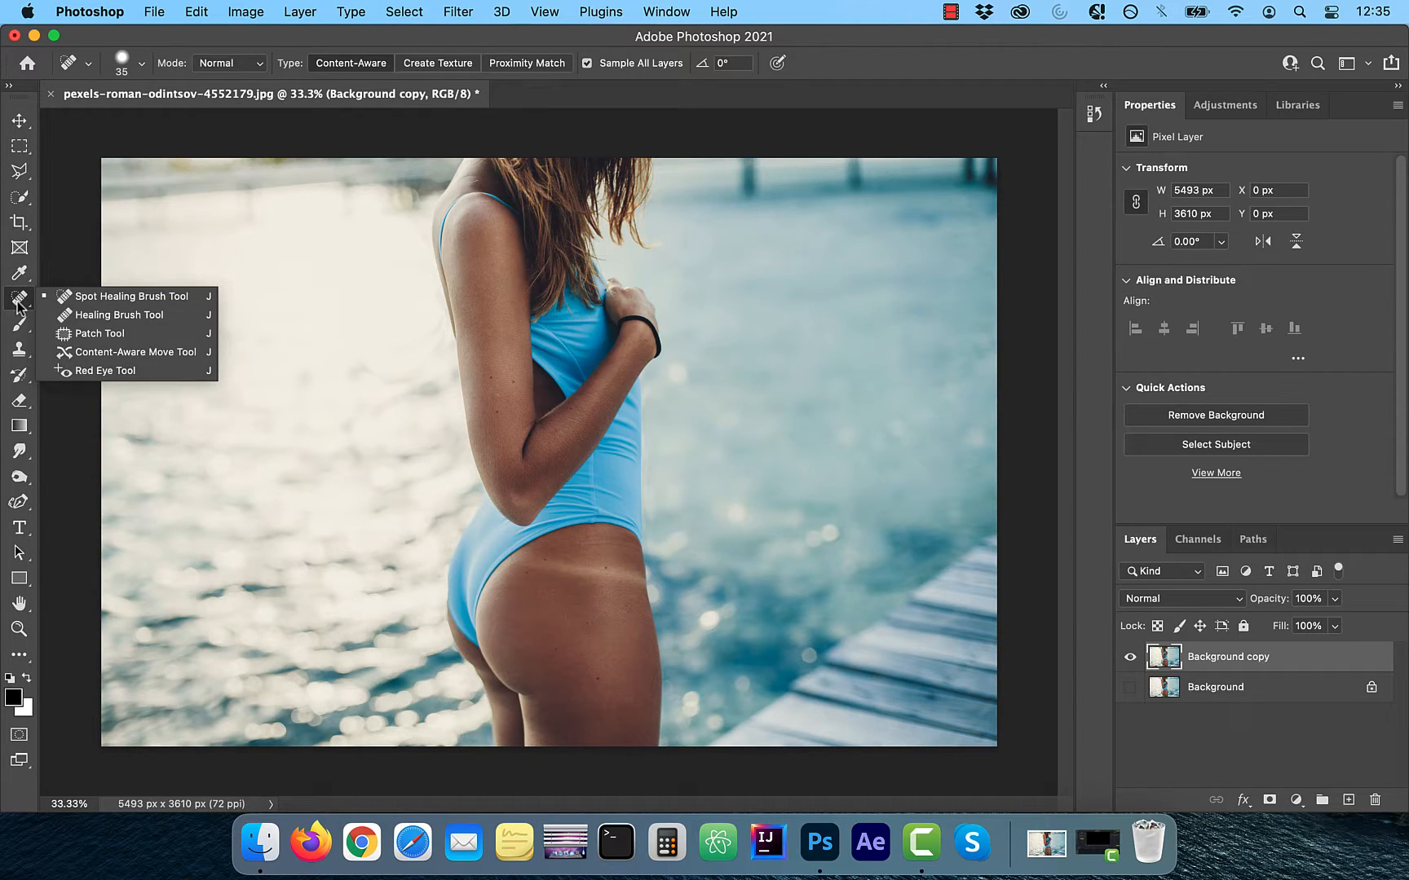
# - Heal the tan line on the copy with the Spot Healing Brush and hide the original Background
pyautogui.click(130, 295)
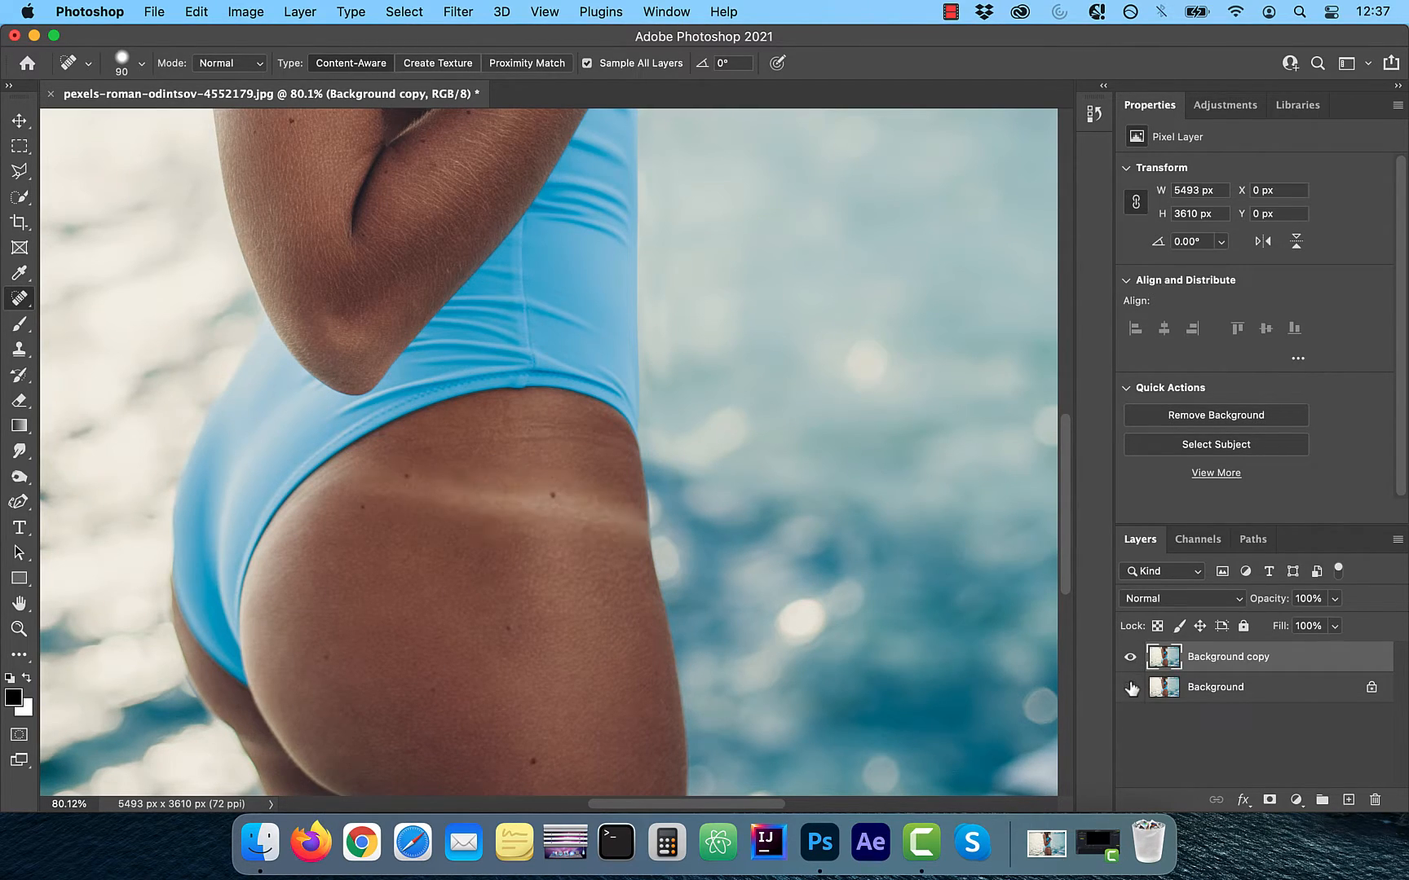
pyautogui.moveTo(1132, 688)
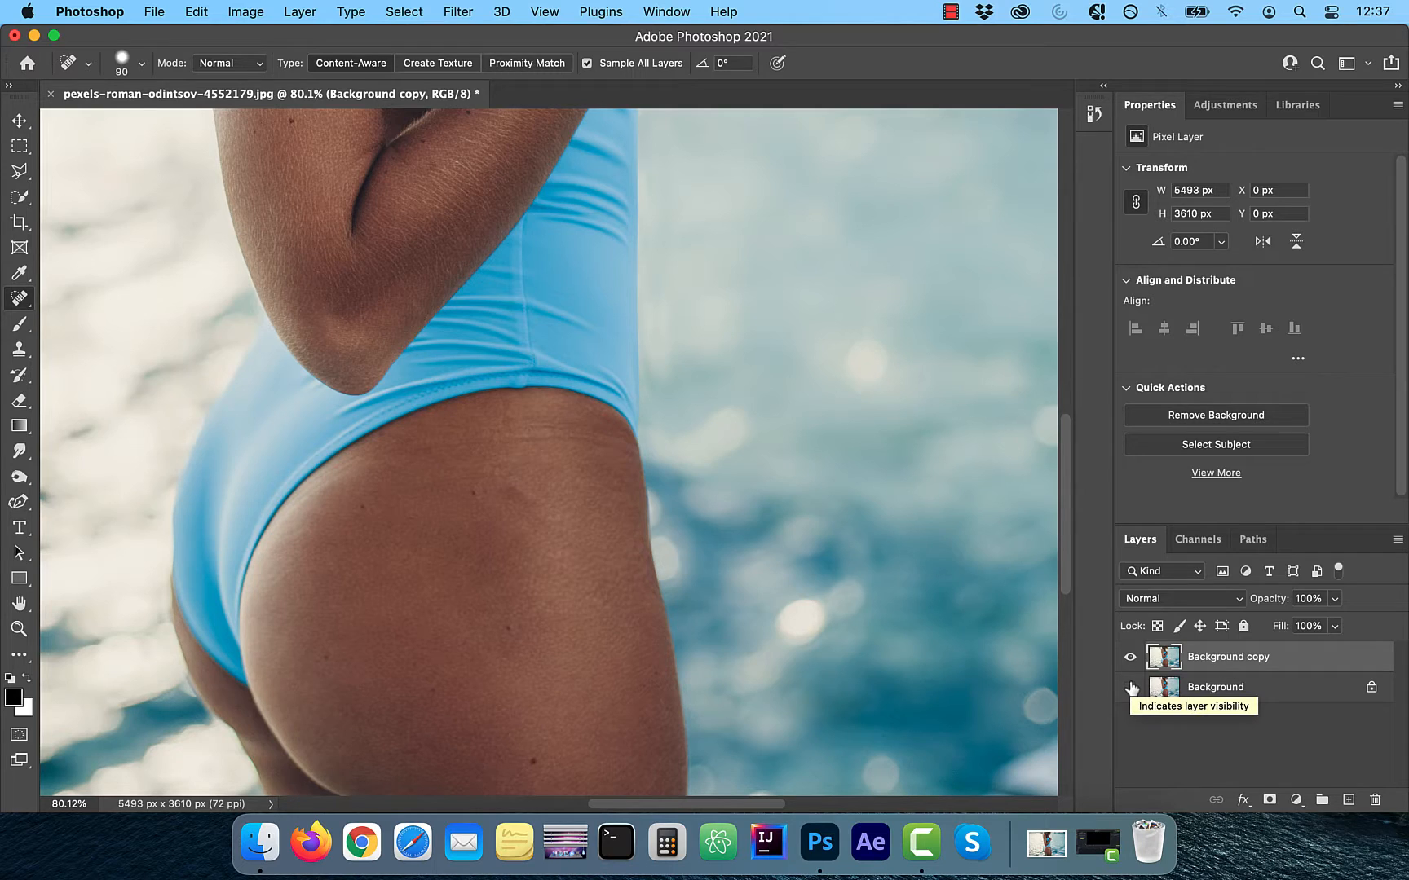
pyautogui.click(1129, 688)
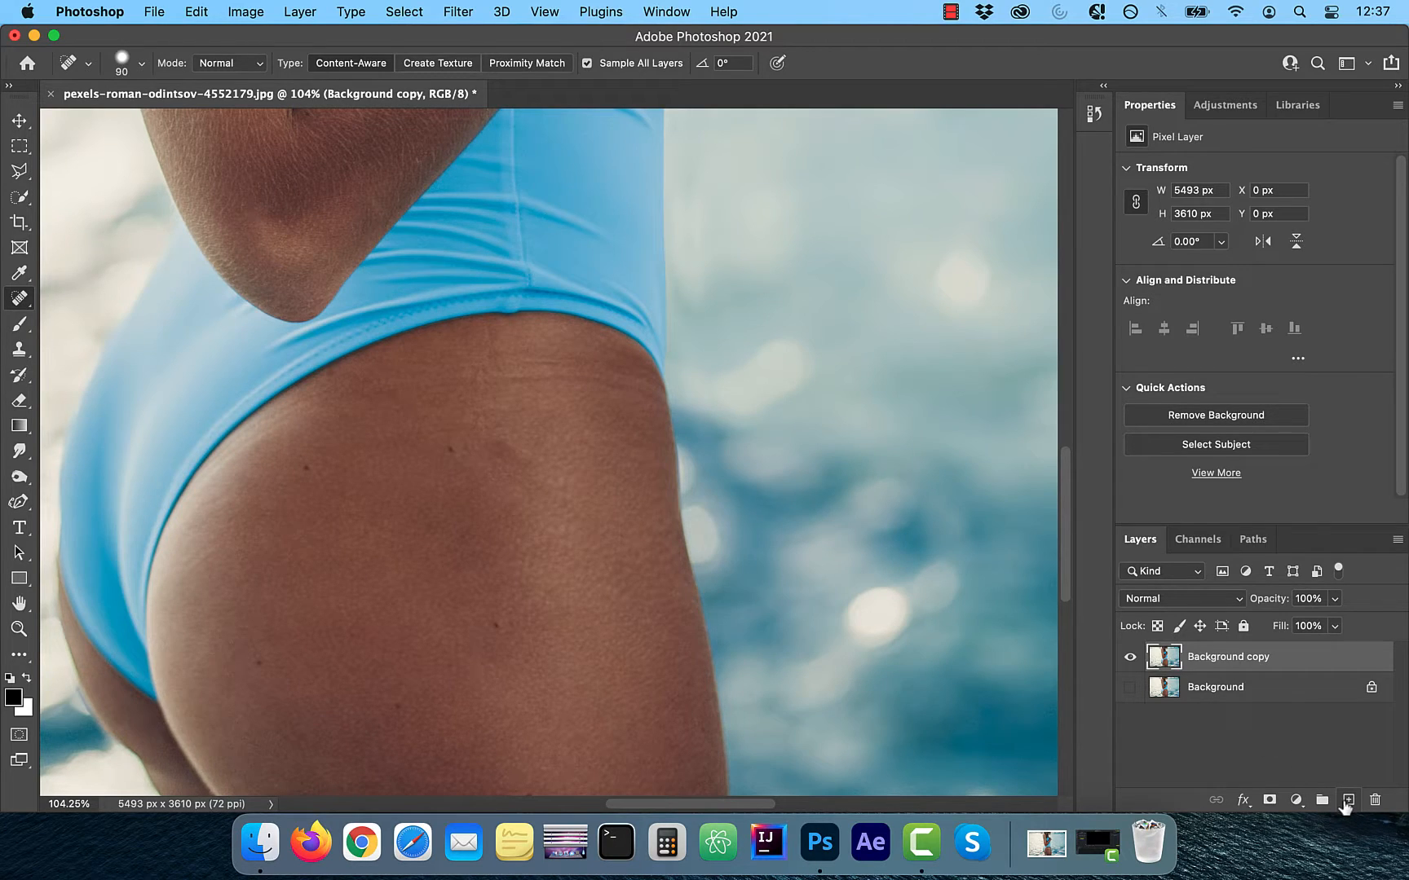
# - Add an empty layer on top set to Soft Light blending for dodge and burn
pyautogui.click(1348, 799)
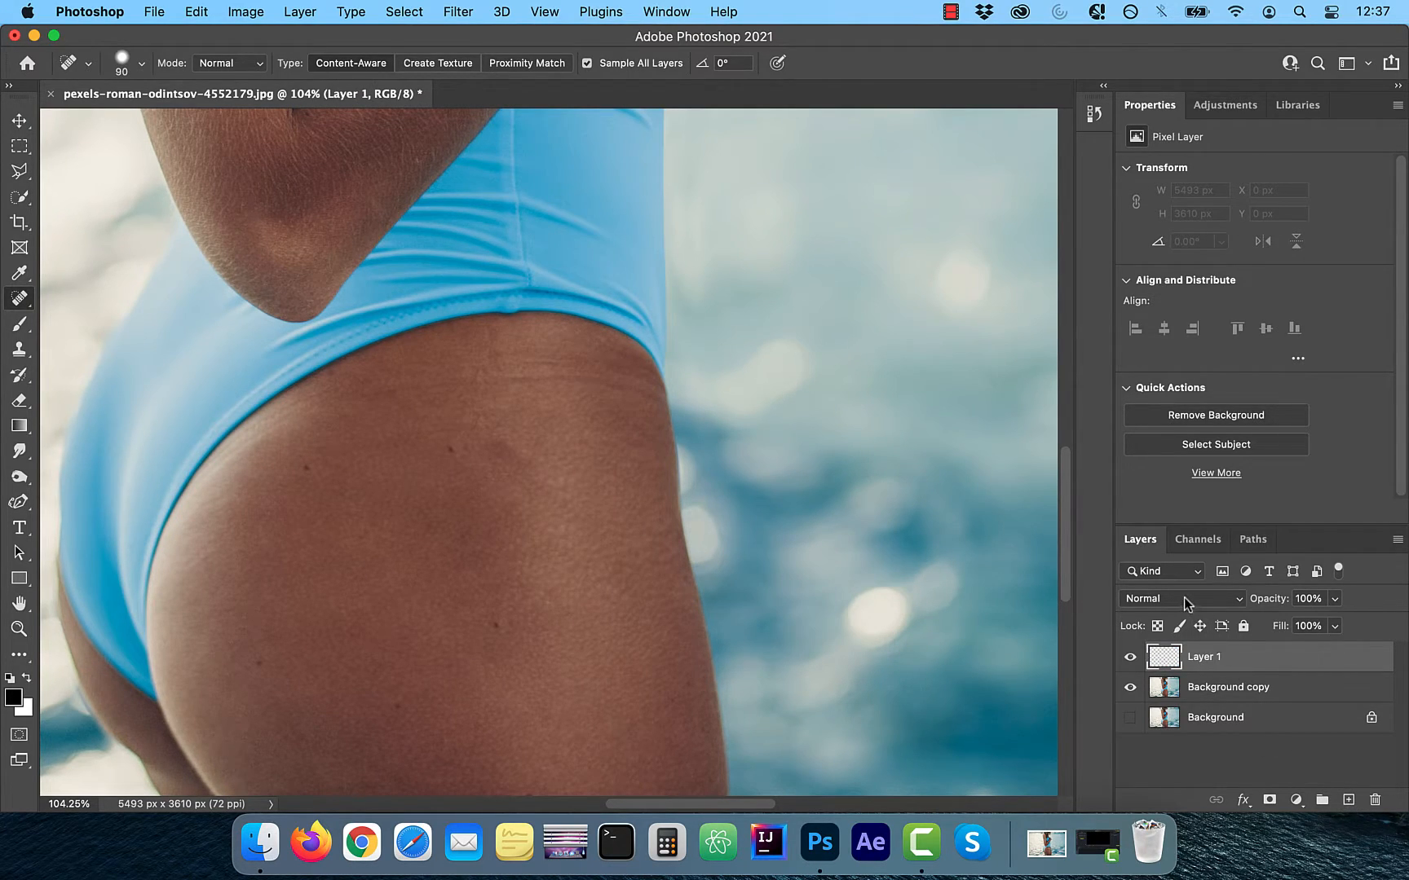
pyautogui.click(1181, 599)
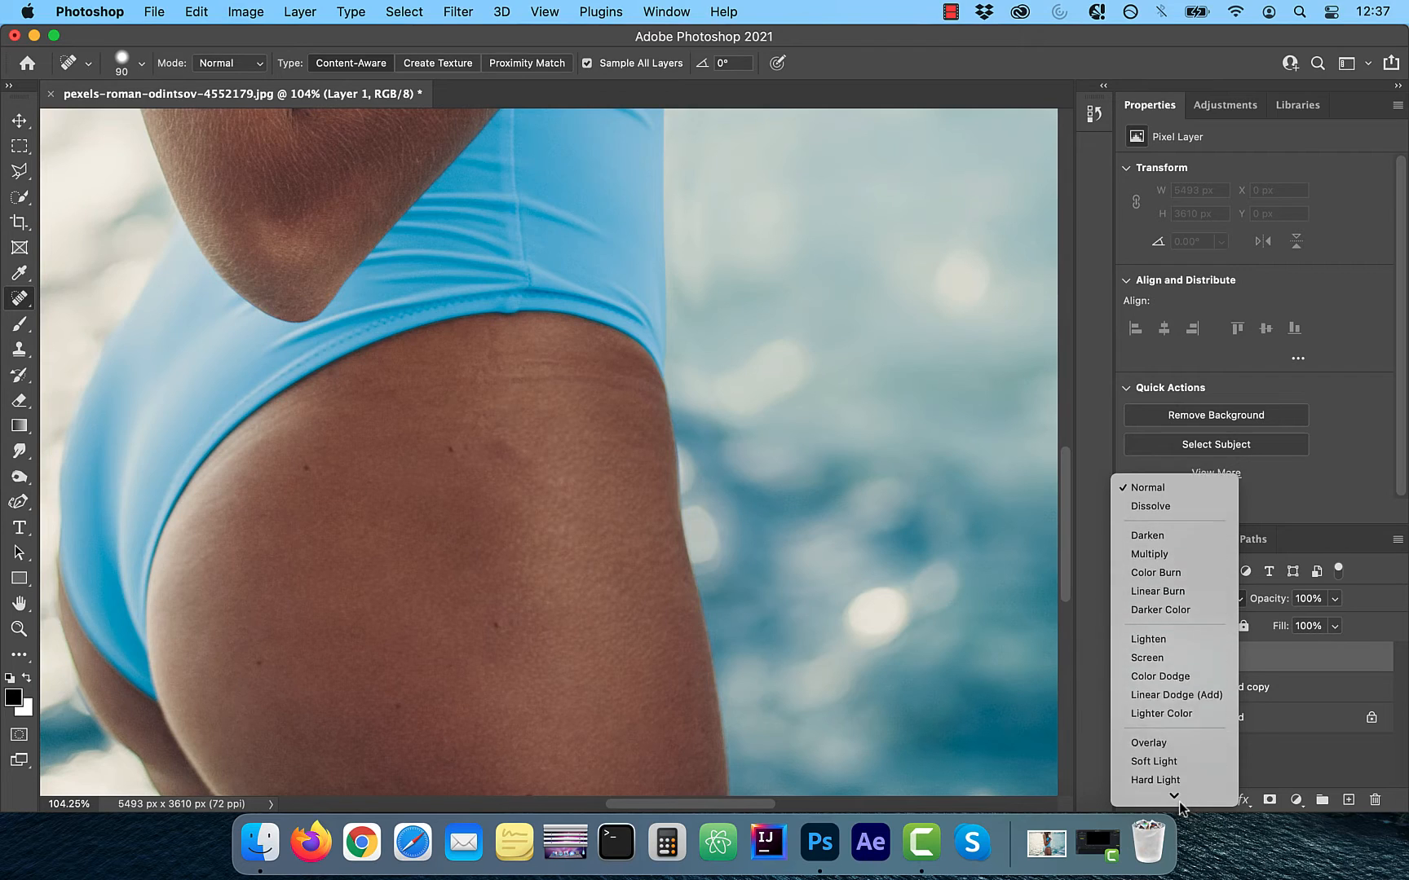
pyautogui.click(1153, 761)
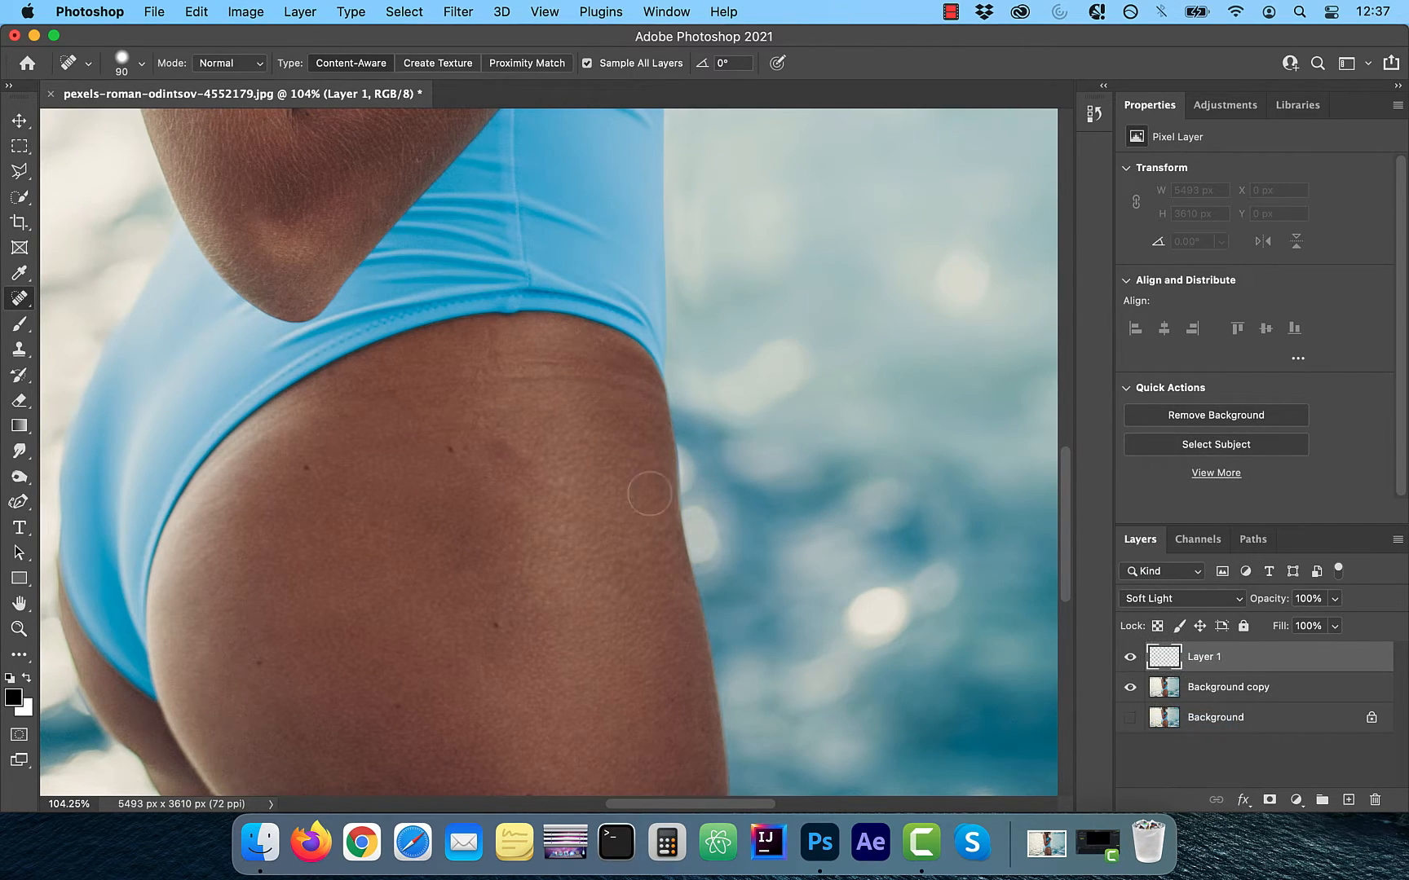
pyautogui.click(20, 323)
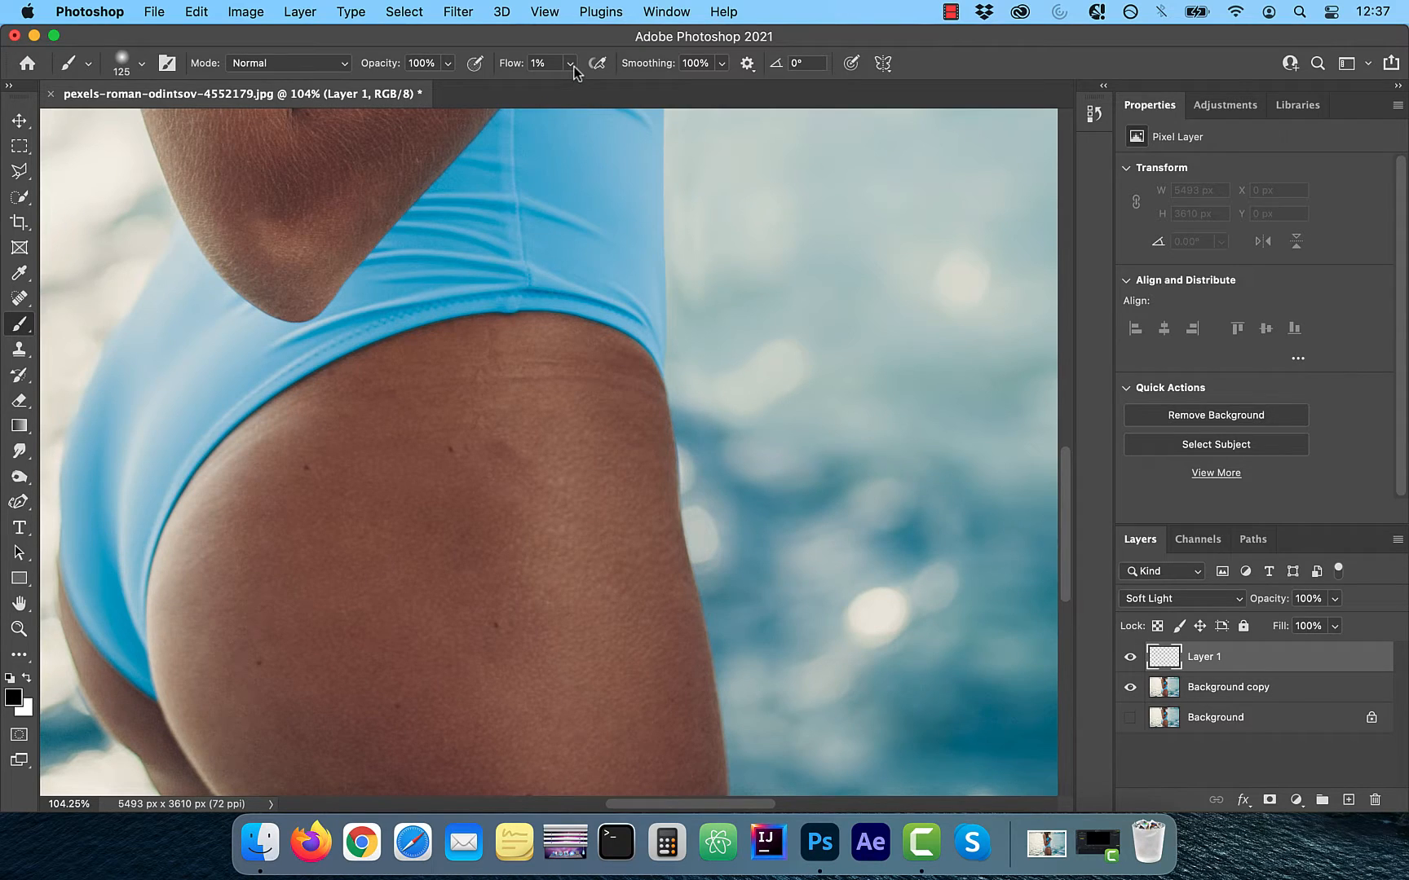
pyautogui.moveTo(57, 690)
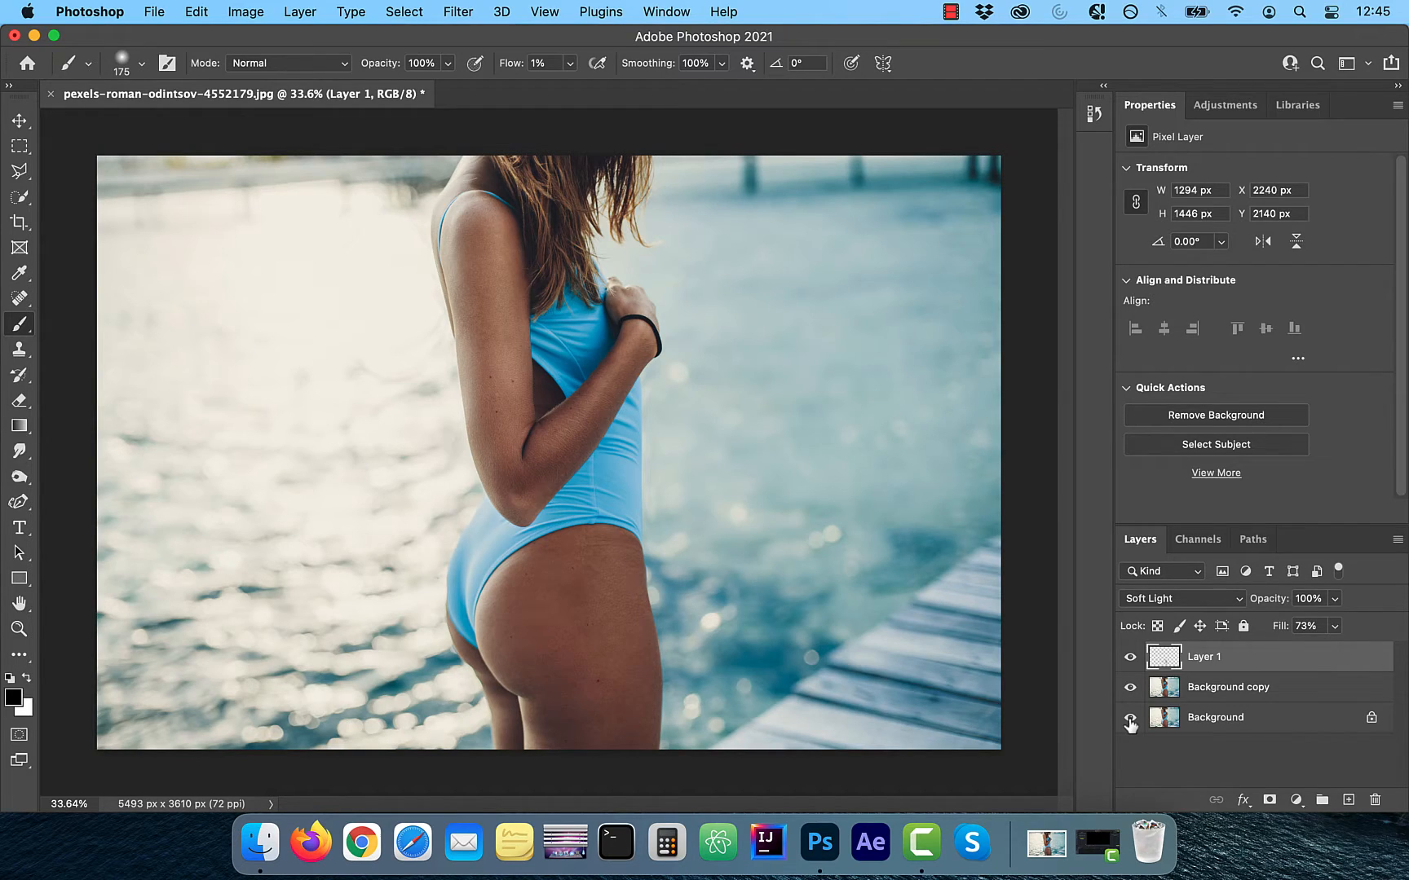
# - Solo the original Background layer to reveal the tan line for a before/after check
pyautogui.click(1130, 657)
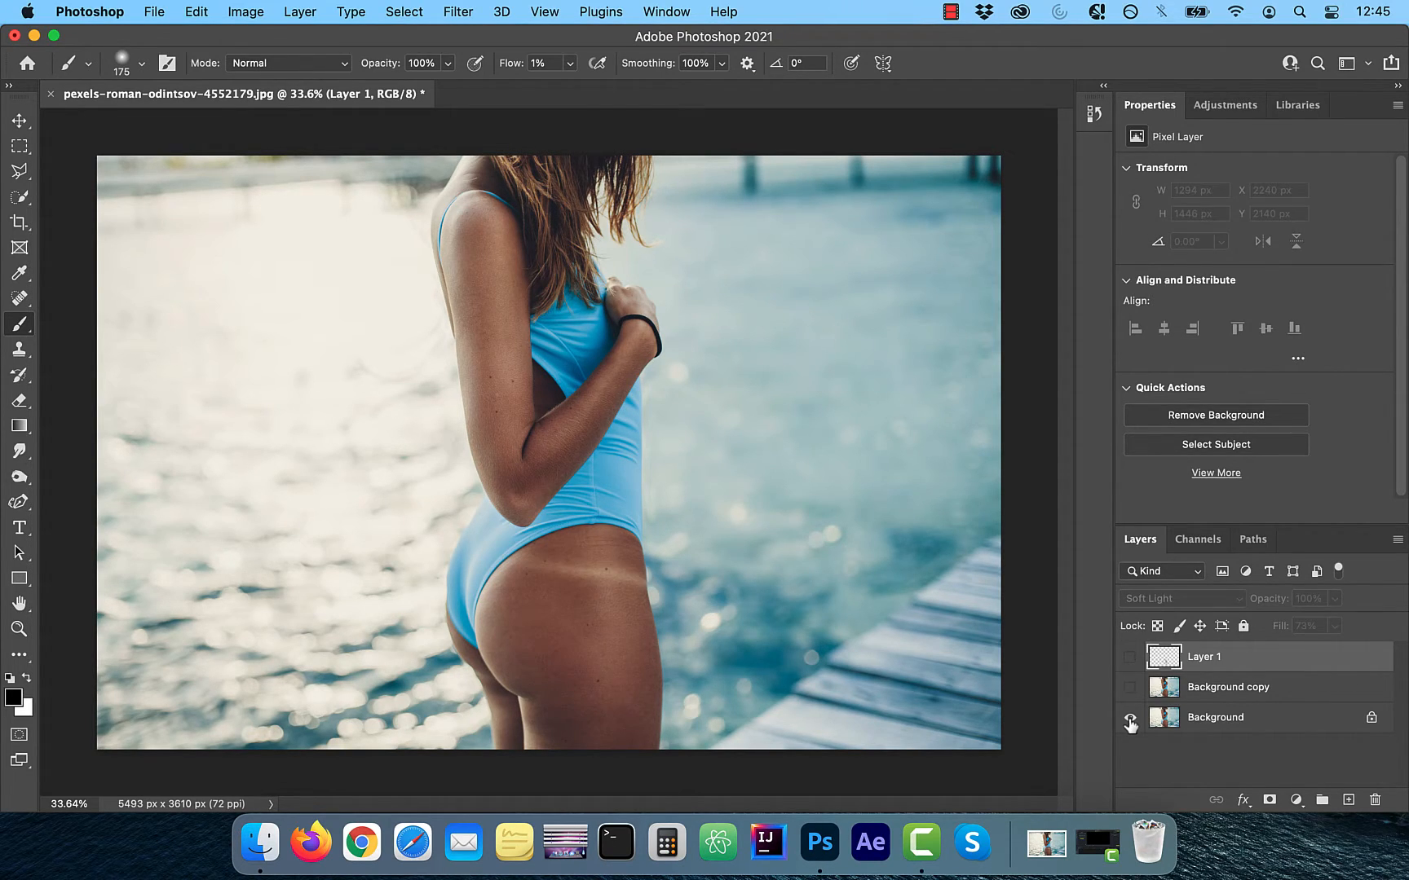